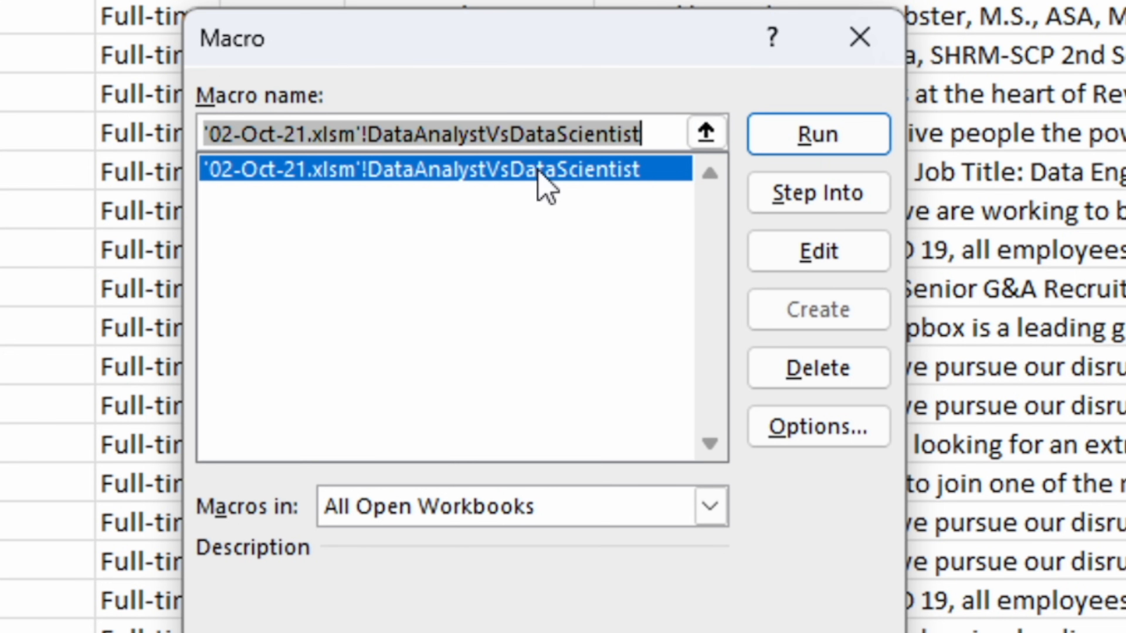
Run the '02-Oct-21.xlsm'!DataAnalystVsDataScientist macro from the Macro dialog.
{"action": "left_click", "coordinate": [818, 134]}
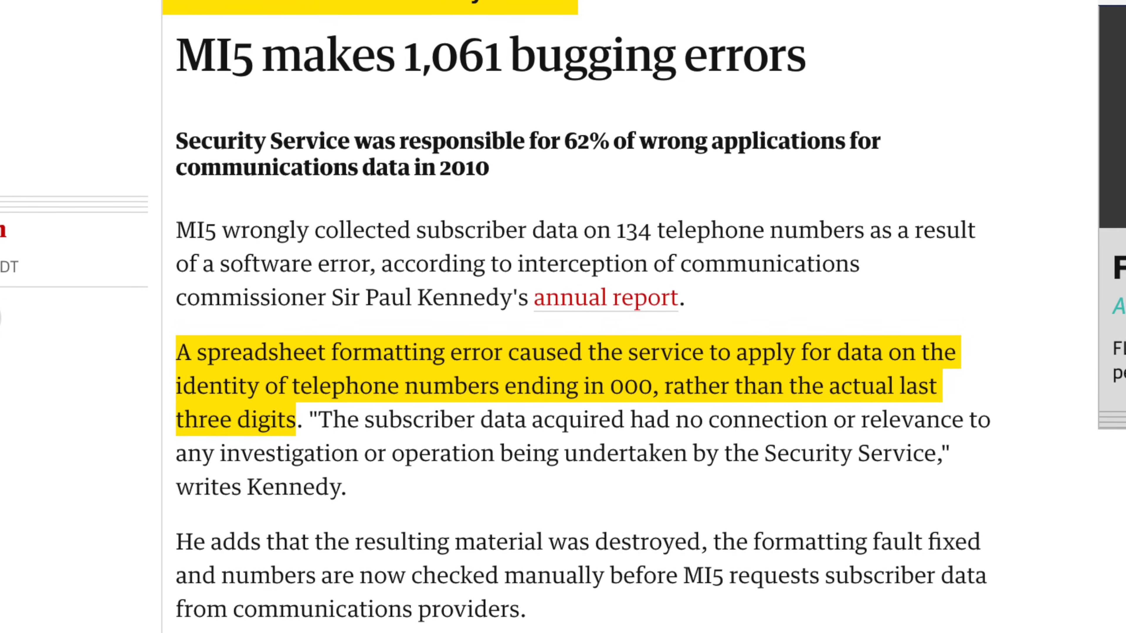
Show the Guardian MI5 spreadsheet-error paragraph, then move to the Independent missing coronavirus tests article.
{"action": "scroll", "scroll_direction": "down", "scroll_amount": 3}
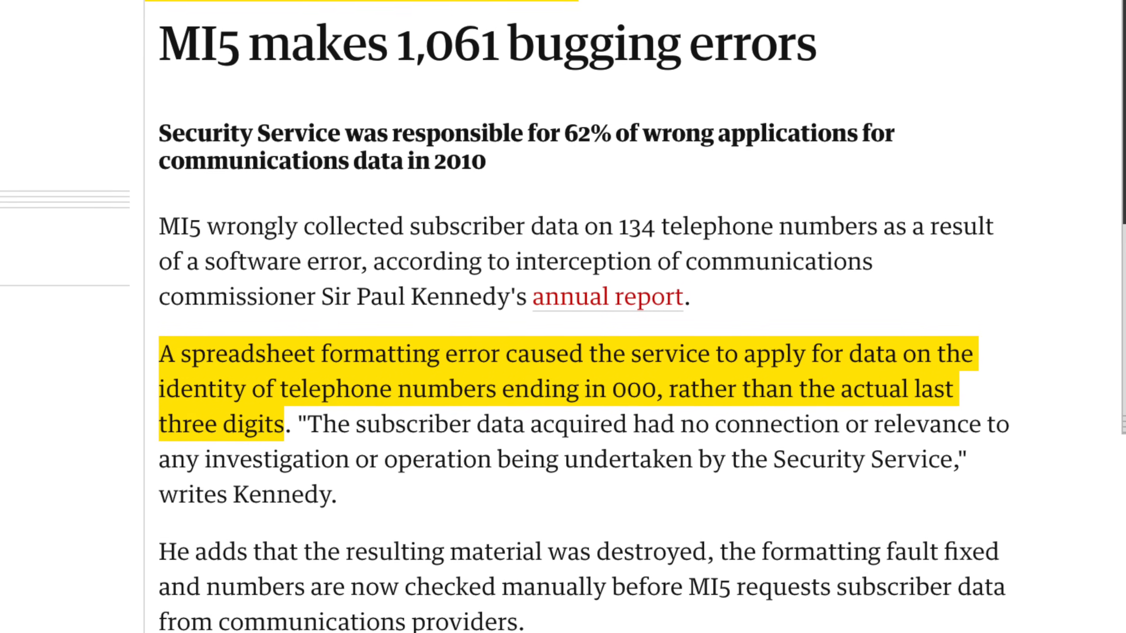
{"action": "left_click", "coordinate": [607, 296]}
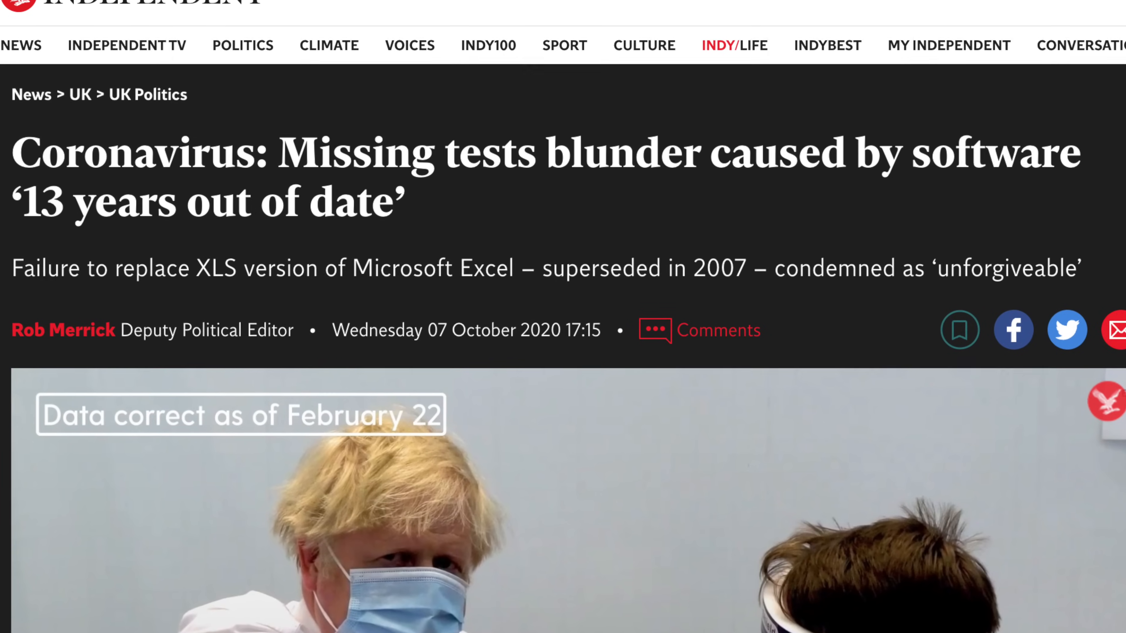